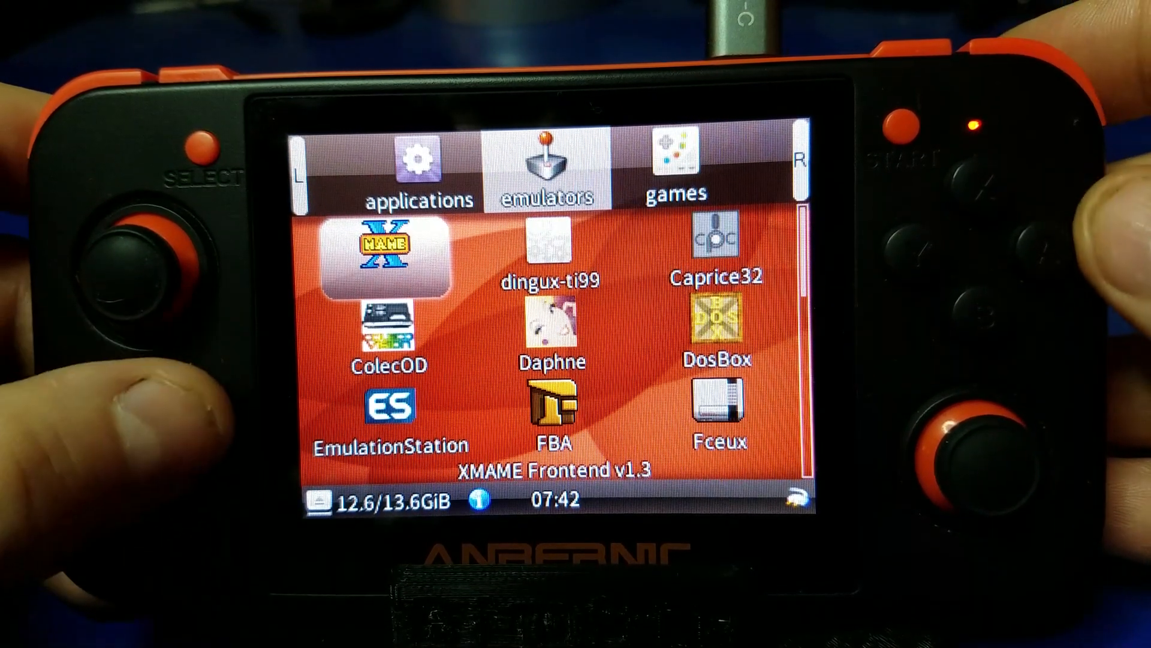
- Scroll down the emulators list to Vice and launch it to reach the Commodore model menu
scroll("down", 3)
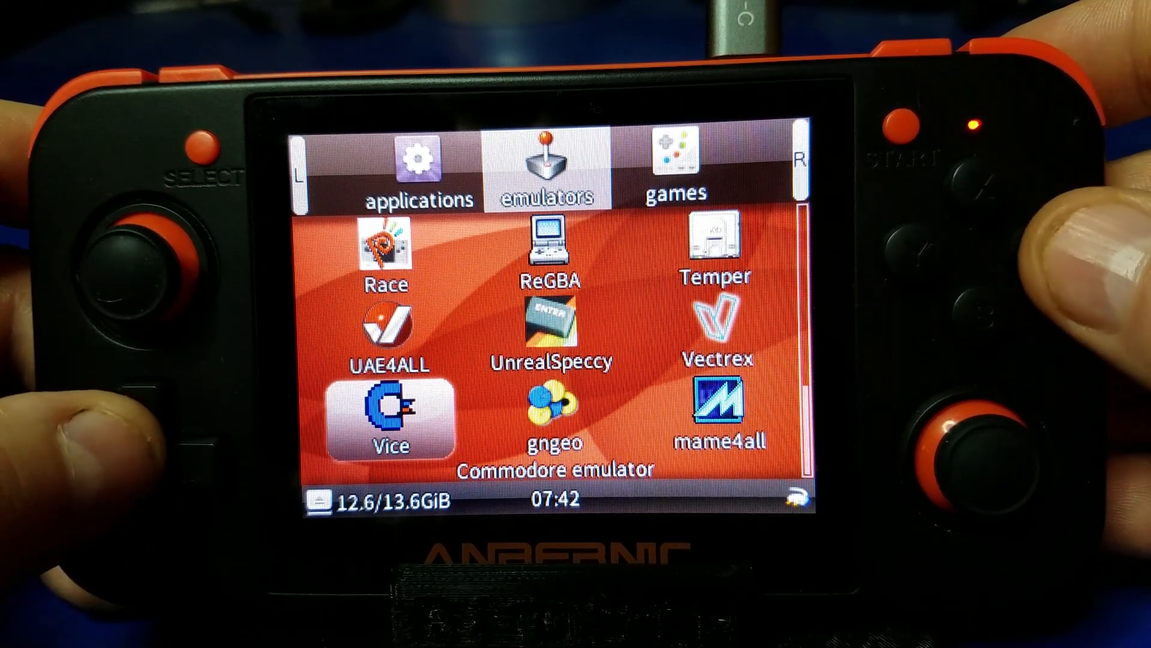
left_click(393, 412)
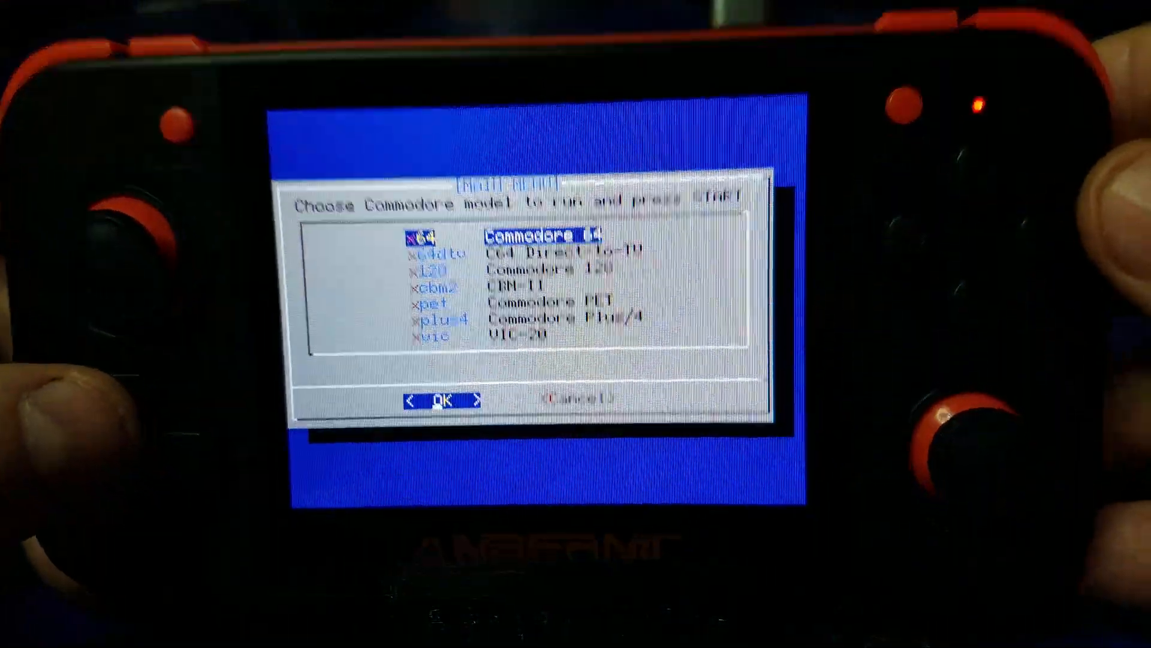